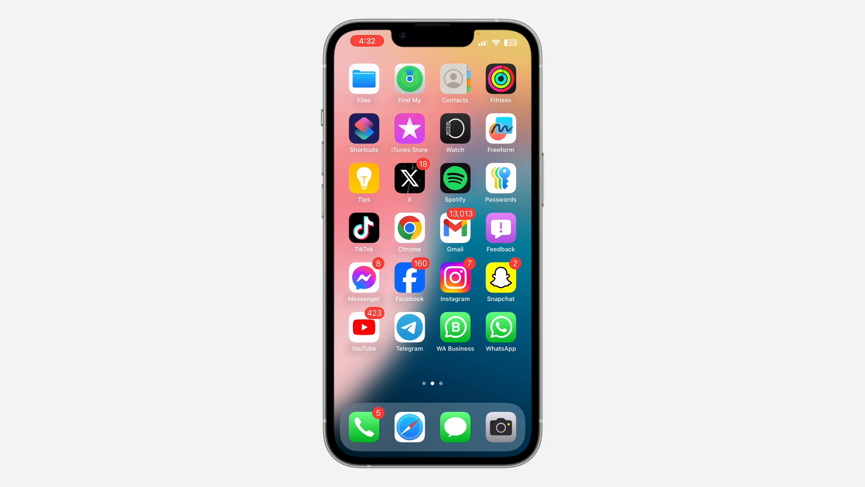
Launch Telegram from the home screen to reach the chat list.
{"action": "left_click", "coordinate": [410, 327]}
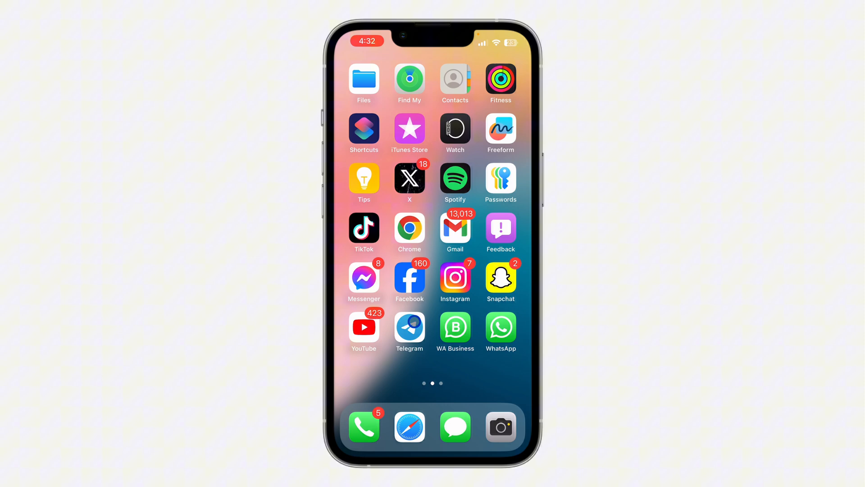
{"action": "left_click", "coordinate": [410, 329]}
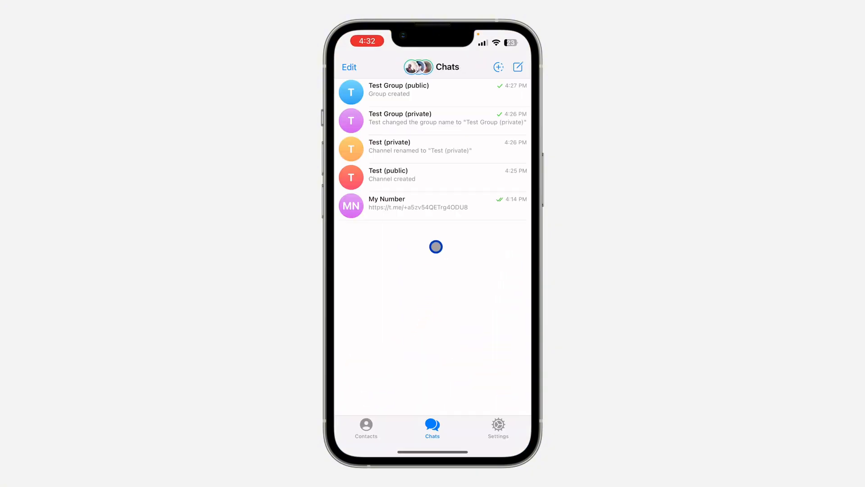
{"action": "mouse_move", "coordinate": [464, 201]}
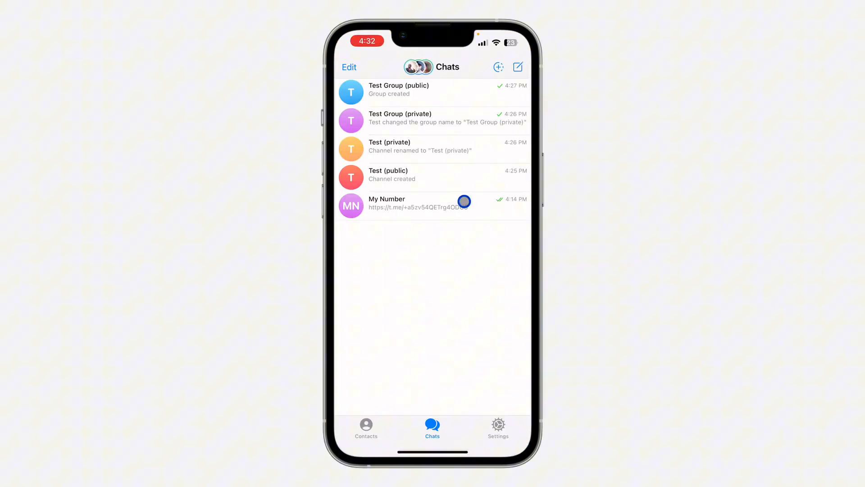
{"action": "mouse_move", "coordinate": [457, 112]}
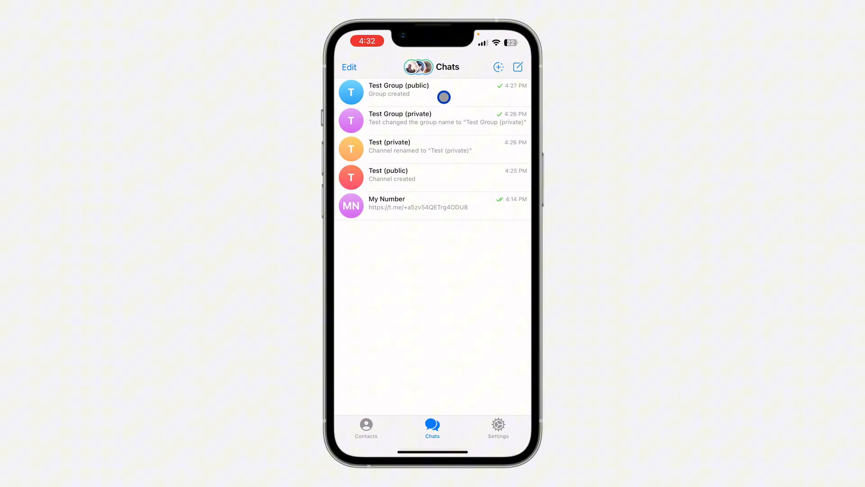
{"action": "left_click", "coordinate": [399, 92]}
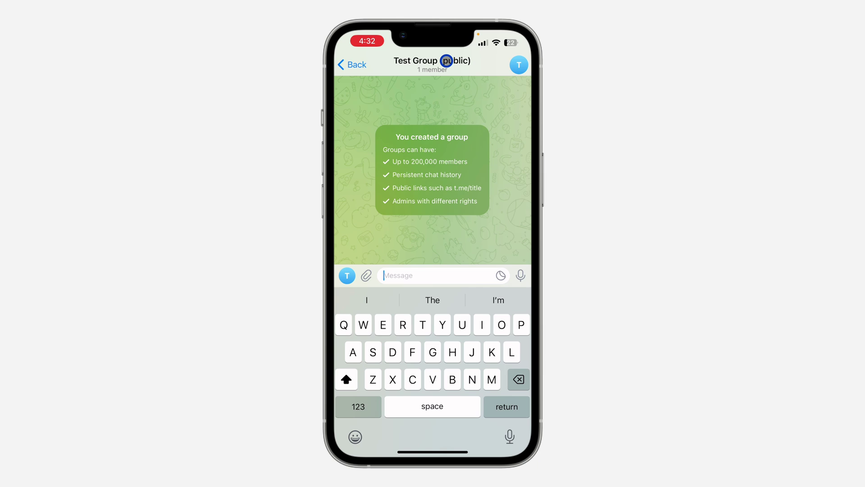
{"action": "left_click", "coordinate": [432, 61]}
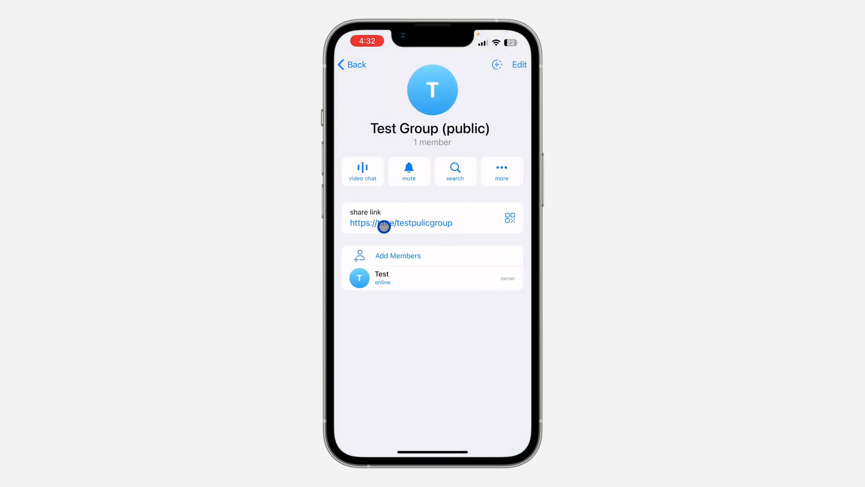
{"action": "mouse_move", "coordinate": [506, 231]}
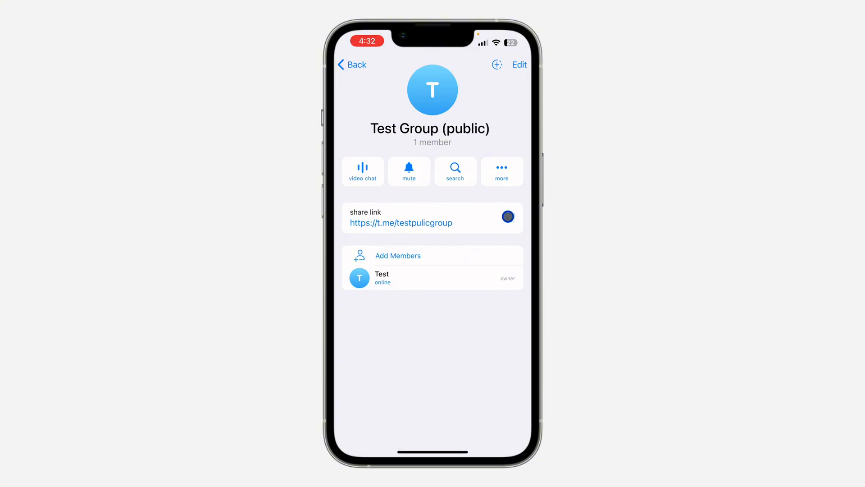
{"action": "left_click", "coordinate": [507, 217]}
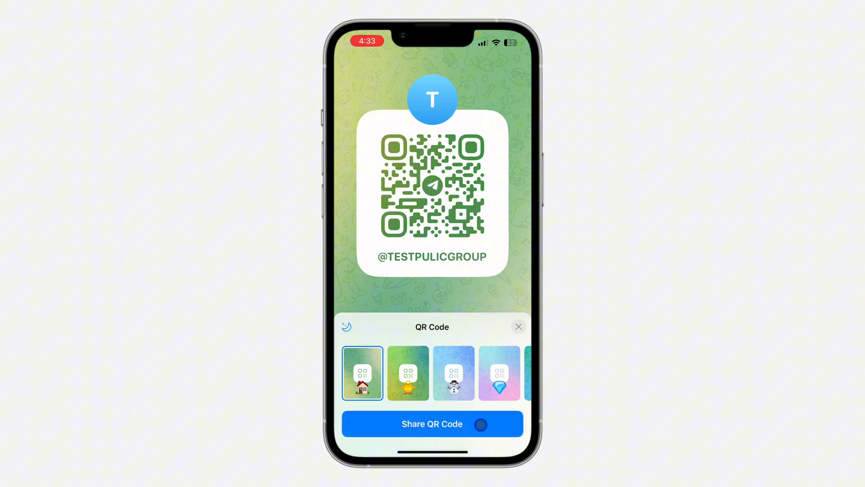
Open and dismiss the public group's QR share sheet, then return to its chat.
{"action": "left_click", "coordinate": [432, 424]}
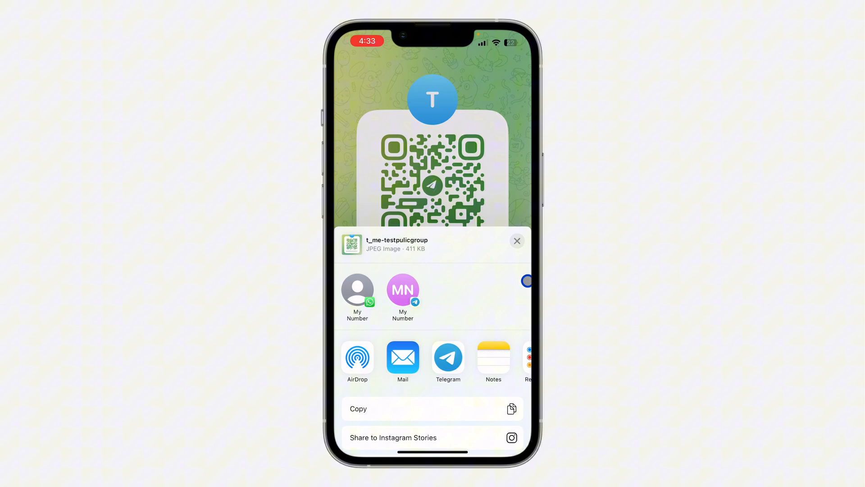
{"action": "left_click", "coordinate": [516, 240]}
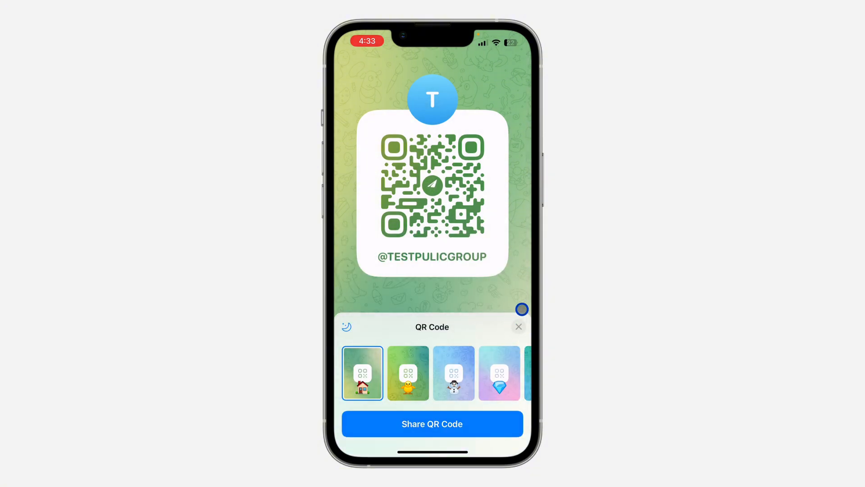
{"action": "left_click", "coordinate": [518, 326]}
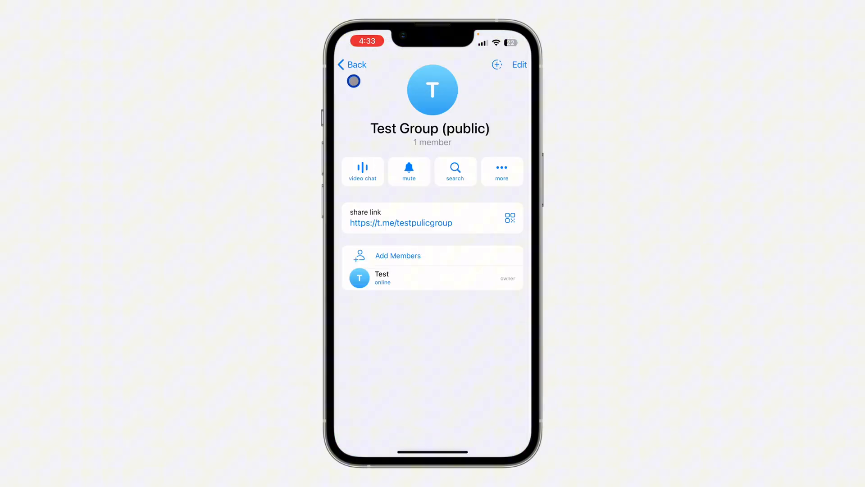
{"action": "left_click", "coordinate": [352, 64]}
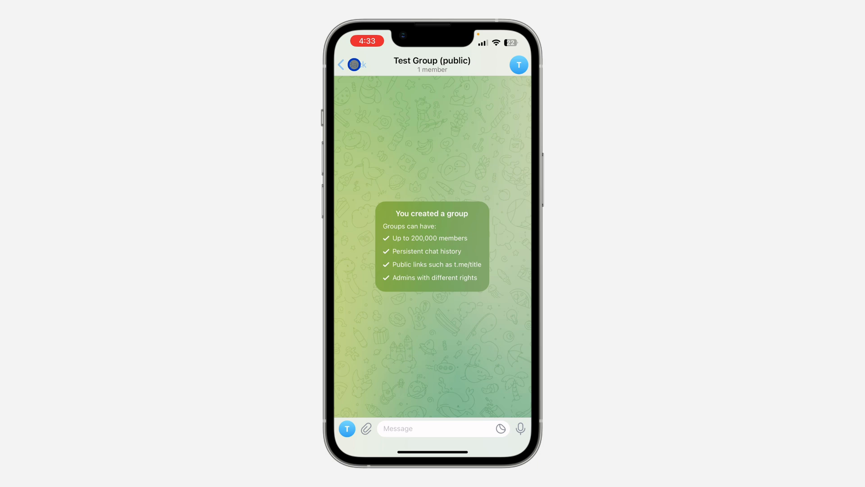
Edit Test Group (private) and view its Invite Links page with the t.me link.
{"action": "left_click", "coordinate": [342, 65]}
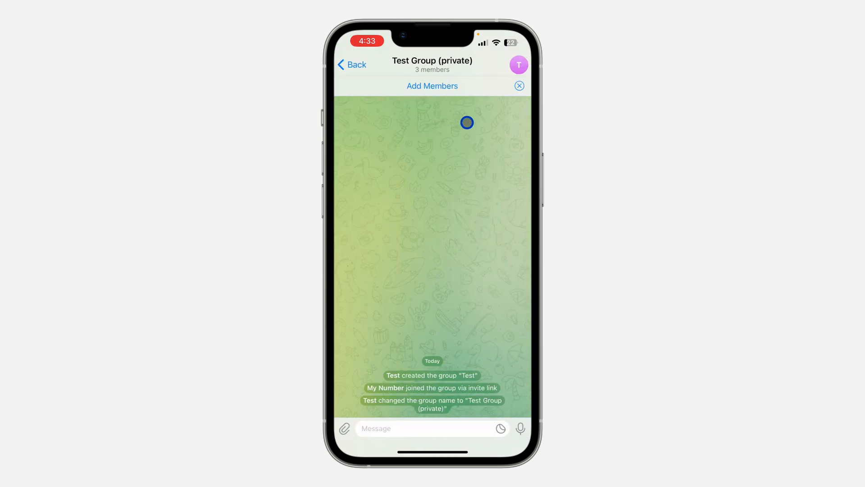
{"action": "mouse_move", "coordinate": [437, 70]}
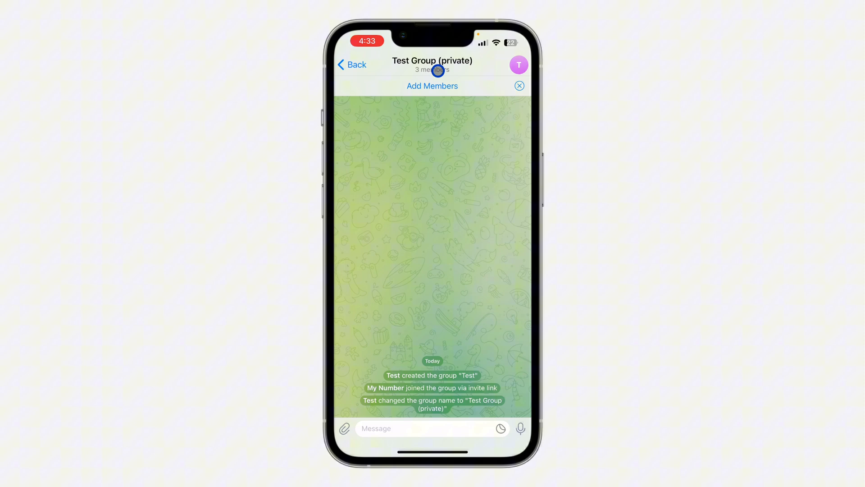
{"action": "left_click", "coordinate": [432, 70]}
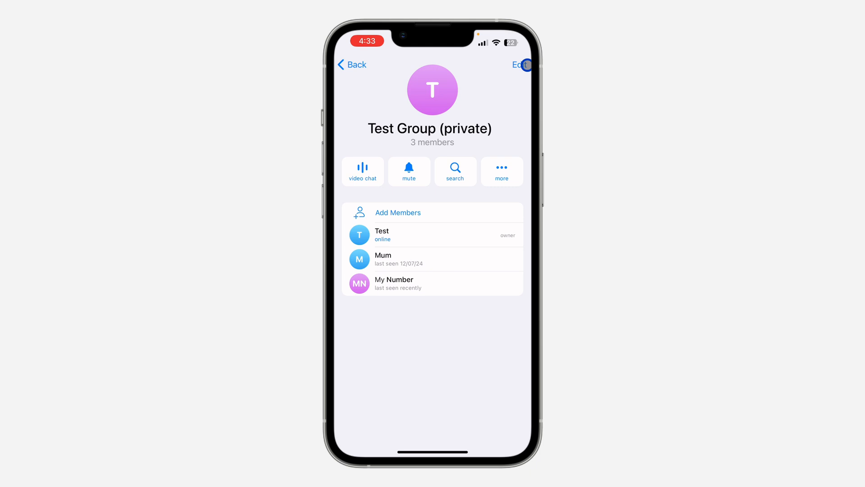
{"action": "left_click", "coordinate": [517, 65]}
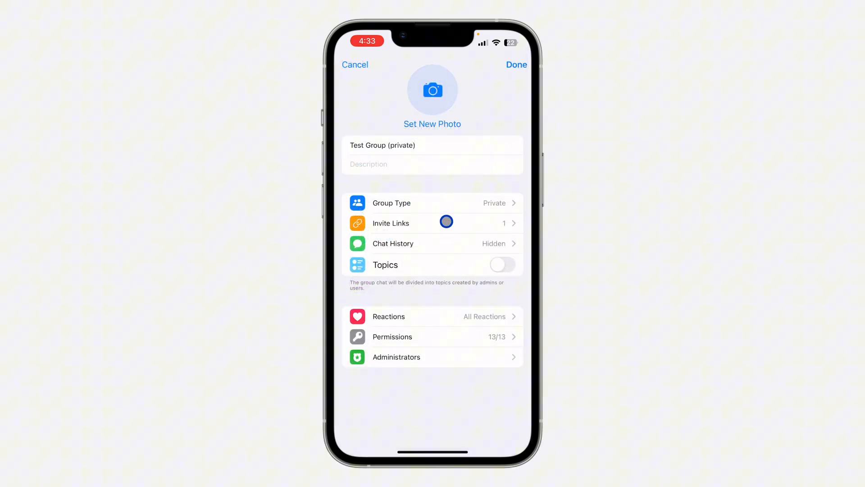
{"action": "left_click", "coordinate": [432, 223]}
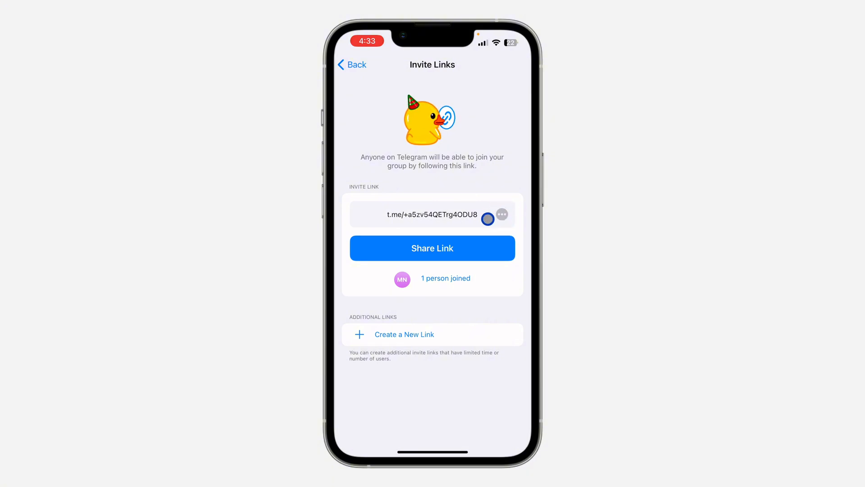
Get a QR code for the private group's t.me invite link.
{"action": "left_click", "coordinate": [501, 214]}
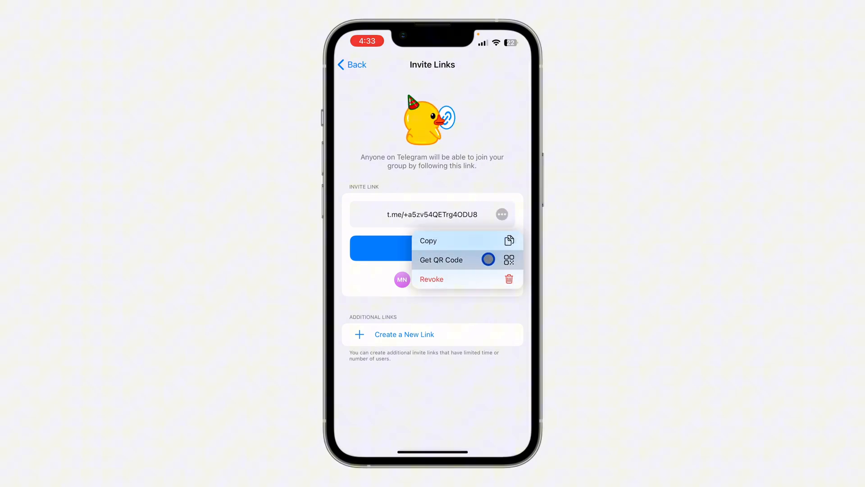
{"action": "left_click", "coordinate": [441, 259]}
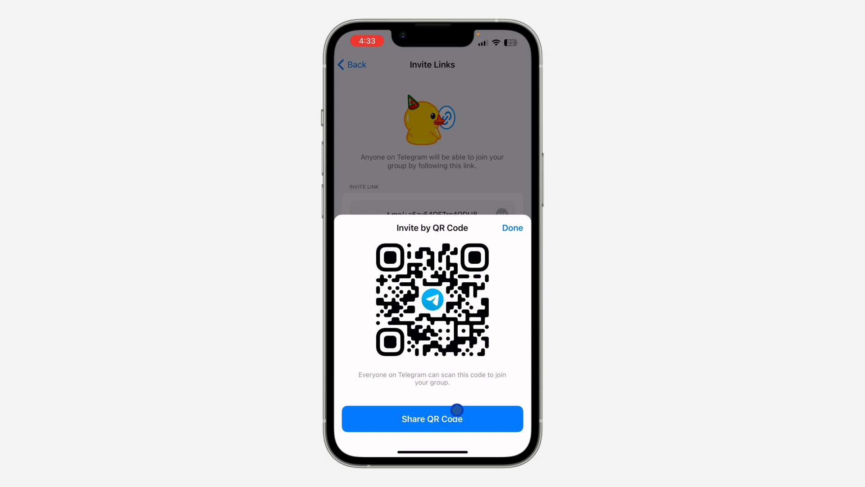
Open and dismiss the invite QR share sheet, then cancel editing back to Chats.
{"action": "left_click", "coordinate": [432, 418]}
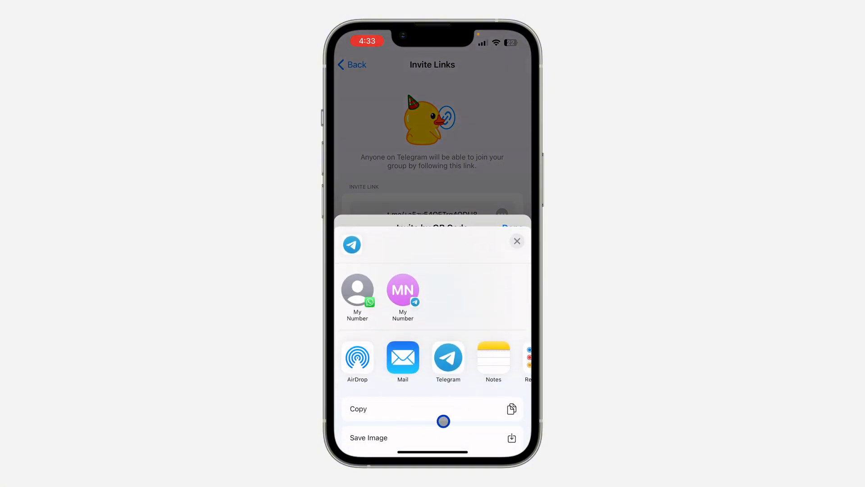
{"action": "left_click", "coordinate": [516, 241]}
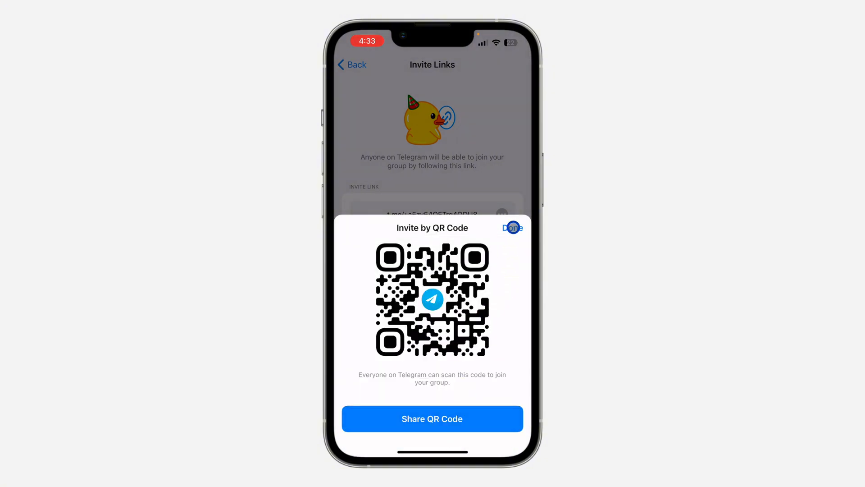
{"action": "left_click", "coordinate": [512, 227]}
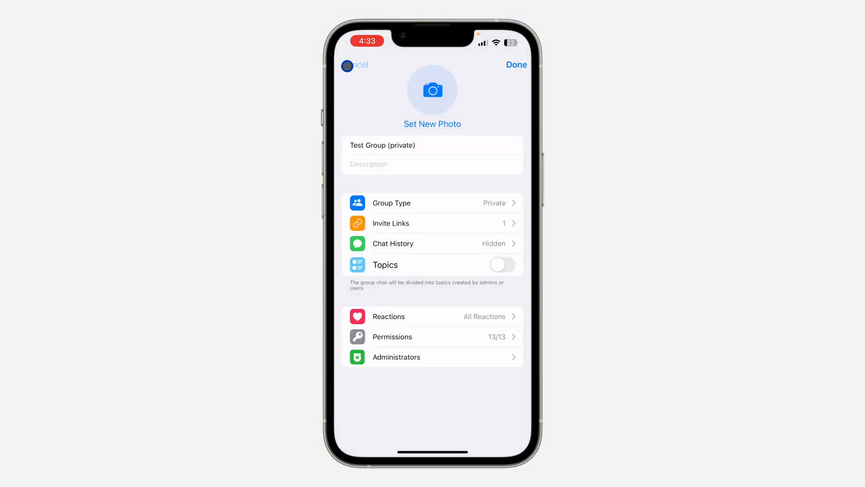
{"action": "left_click", "coordinate": [515, 65]}
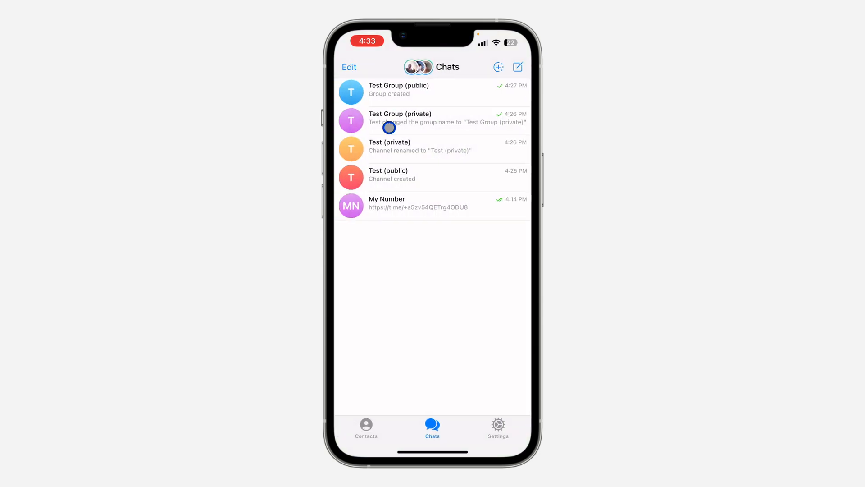